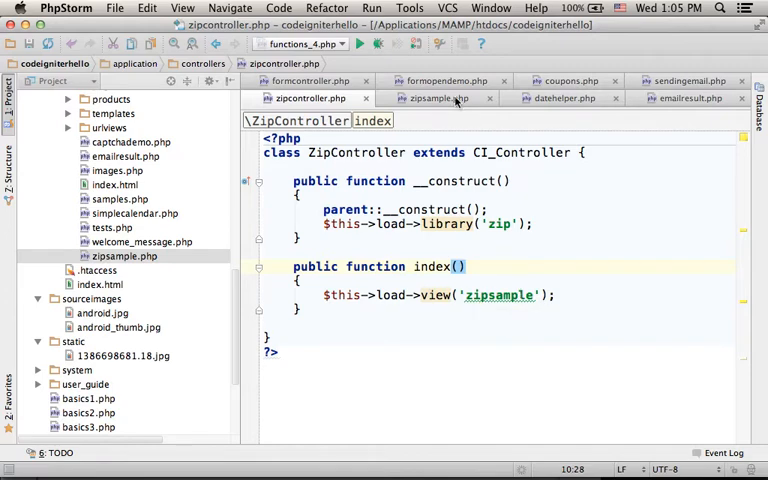
- Show the zipsample.php view code that zips data1.txt and data2.txt into backup.zip
{"action": "left_click", "coordinate": [432, 98]}
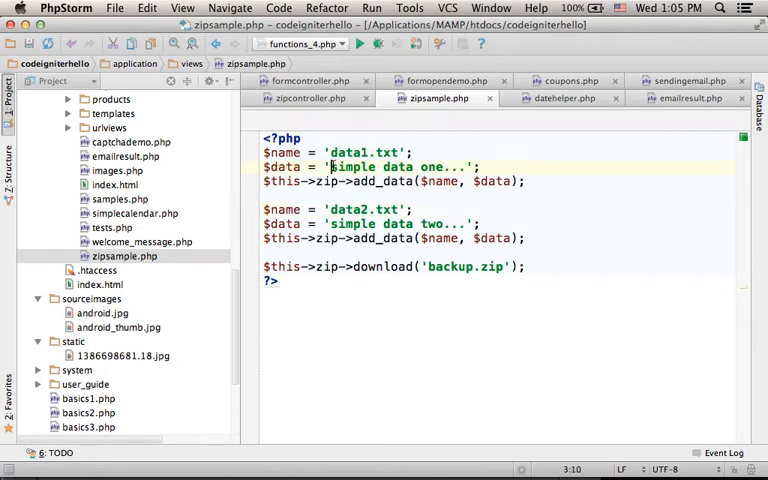
{"action": "double_click", "coordinate": [397, 166]}
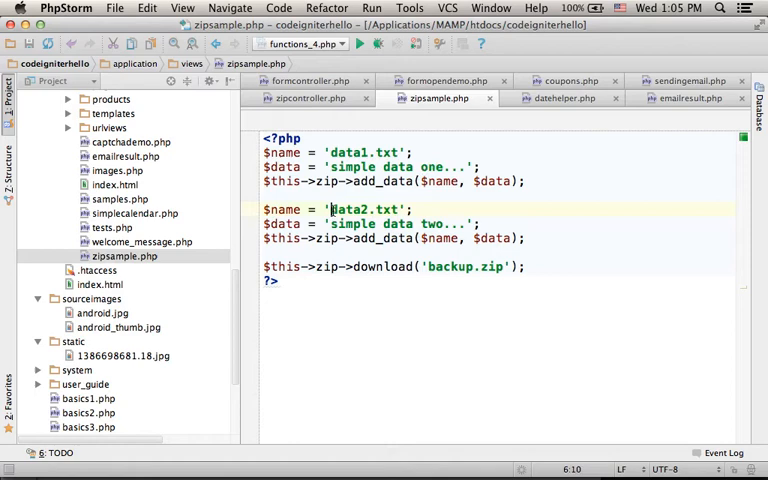
{"action": "double_click", "coordinate": [366, 209]}
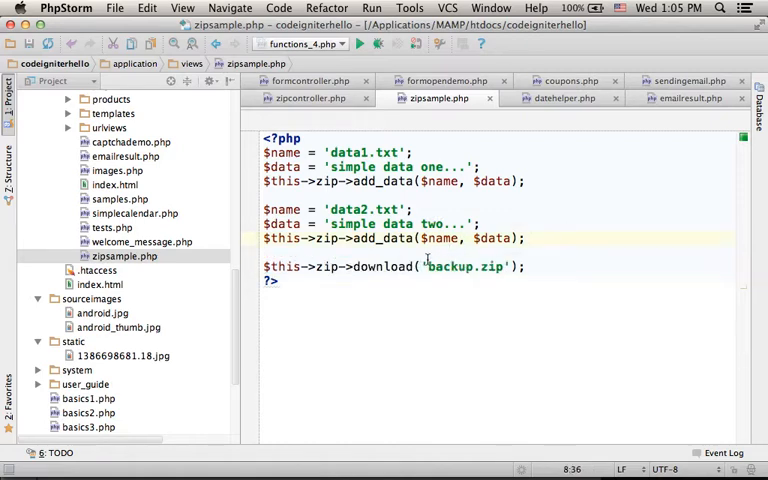
{"action": "double_click", "coordinate": [466, 267]}
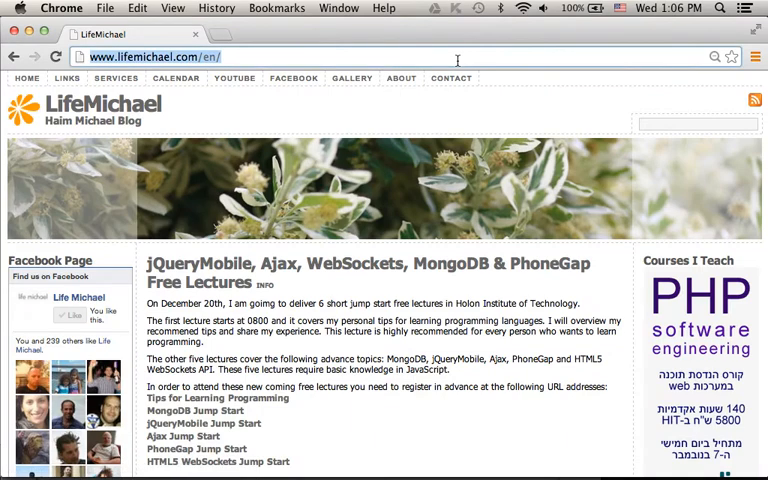
- Load localhost:8888/codeigniterhello/index.php/zipcontroller/index in Chrome to download the backup zip
{"action": "type", "text": "http://localhost:8888/codeigniterhello/index.php/zipcontroller/"}
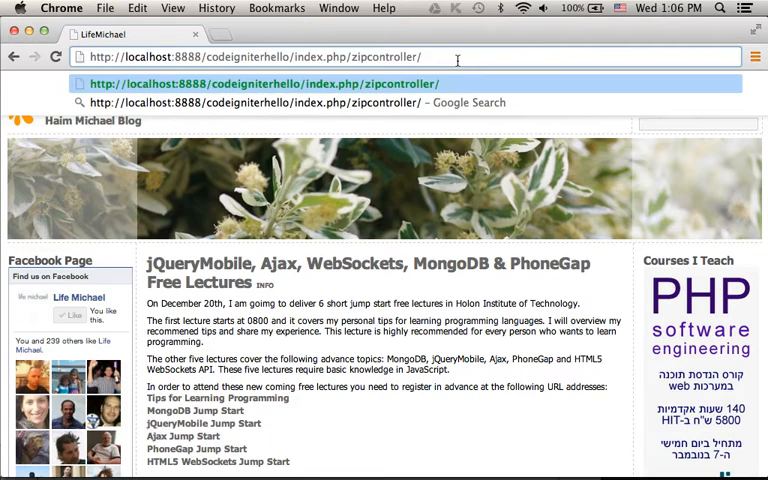
{"action": "type", "text": "/index"}
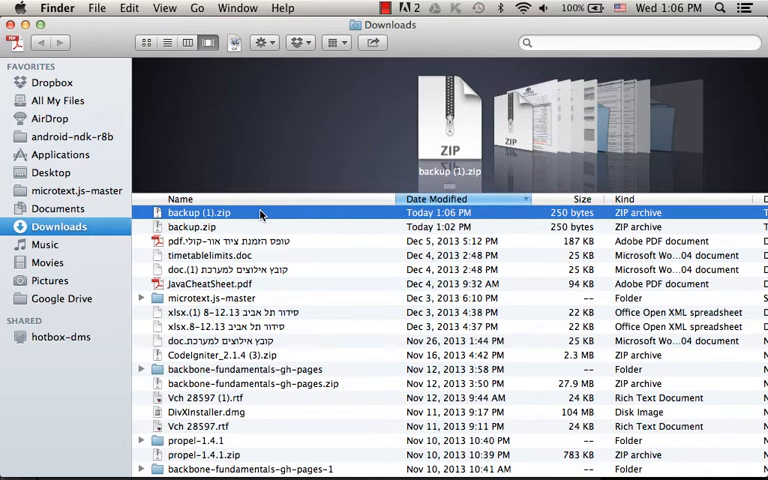
{"action": "mouse_move", "coordinate": [262, 213]}
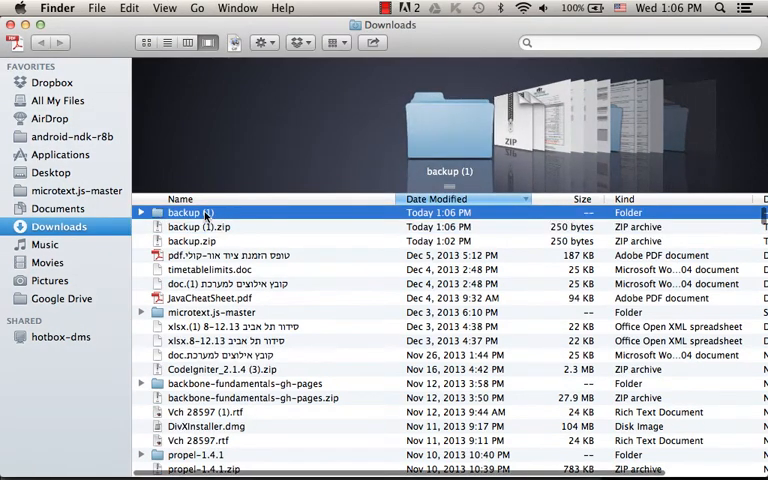
- Open the extracted backup (1) folder and select data2.txt
{"action": "double_click", "coordinate": [188, 212]}
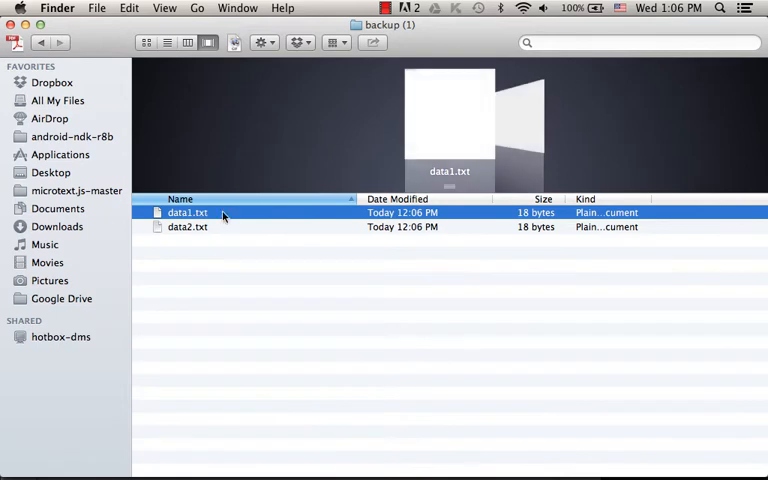
{"action": "left_click", "coordinate": [188, 226]}
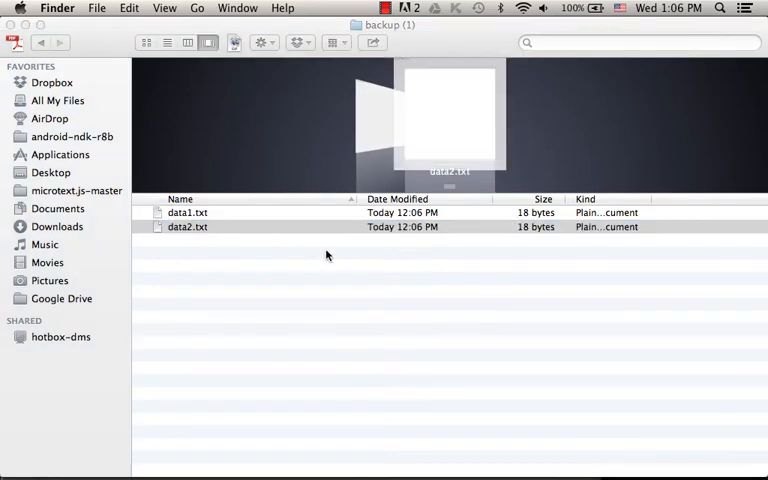
- Open data2.txt in TextEdit, then show its right-click actions in Finder
{"action": "double_click", "coordinate": [188, 227]}
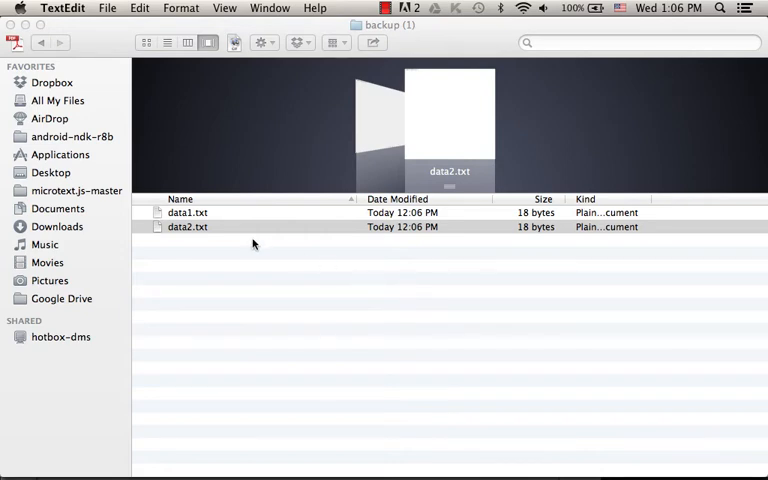
{"action": "right_click", "coordinate": [188, 227]}
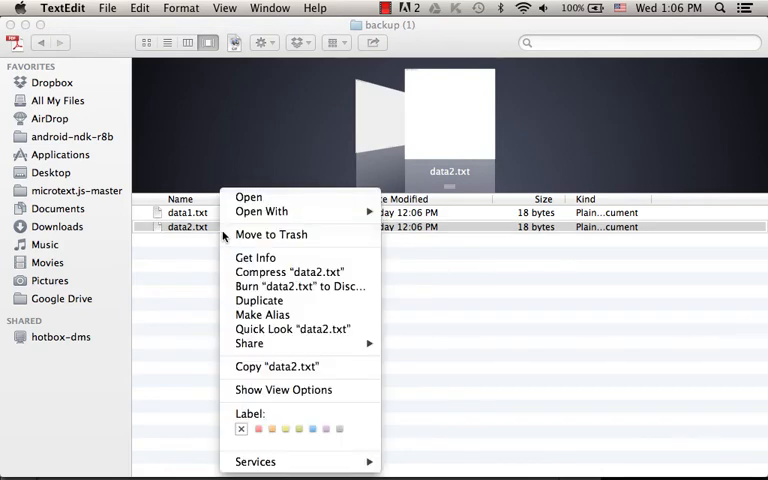
{"action": "mouse_move", "coordinate": [300, 211]}
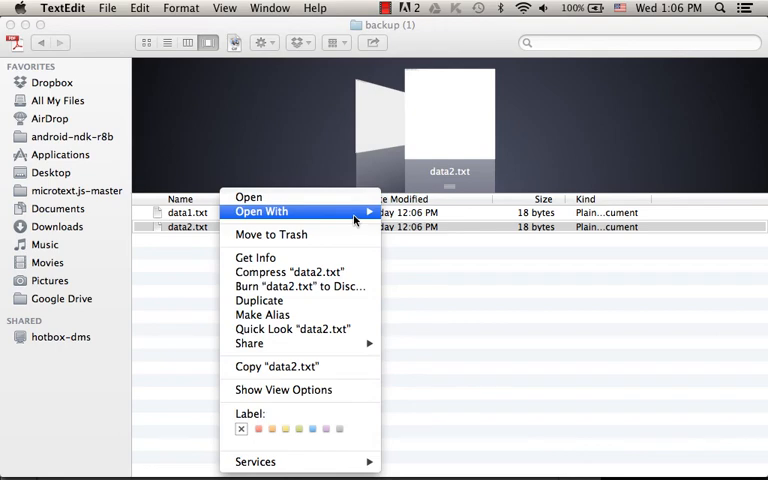